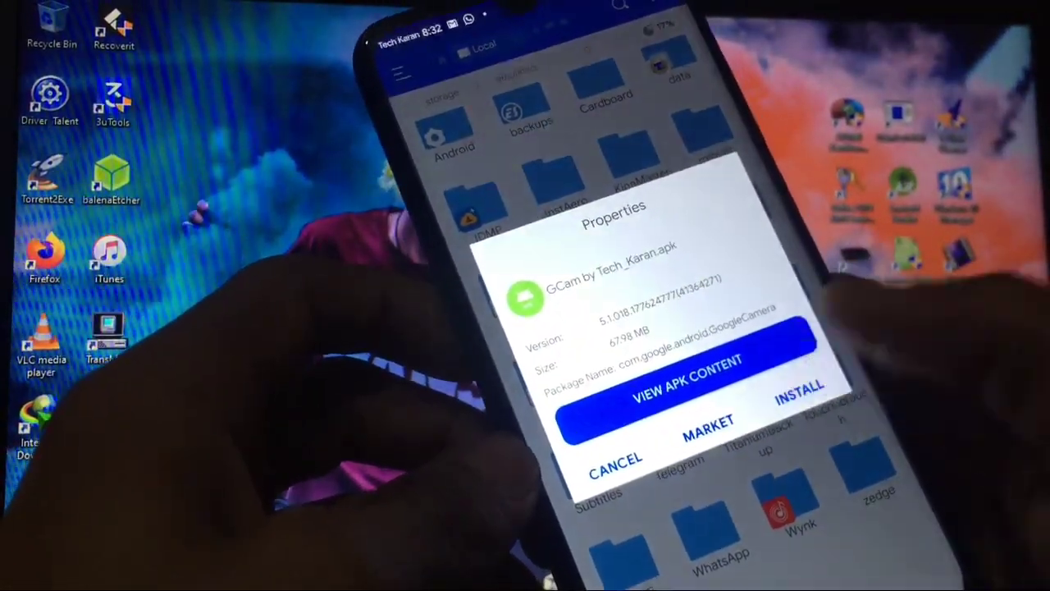
Install the GCam APK from the package installer's APK Properties dialog
{"action": "left_click", "coordinate": [798, 398]}
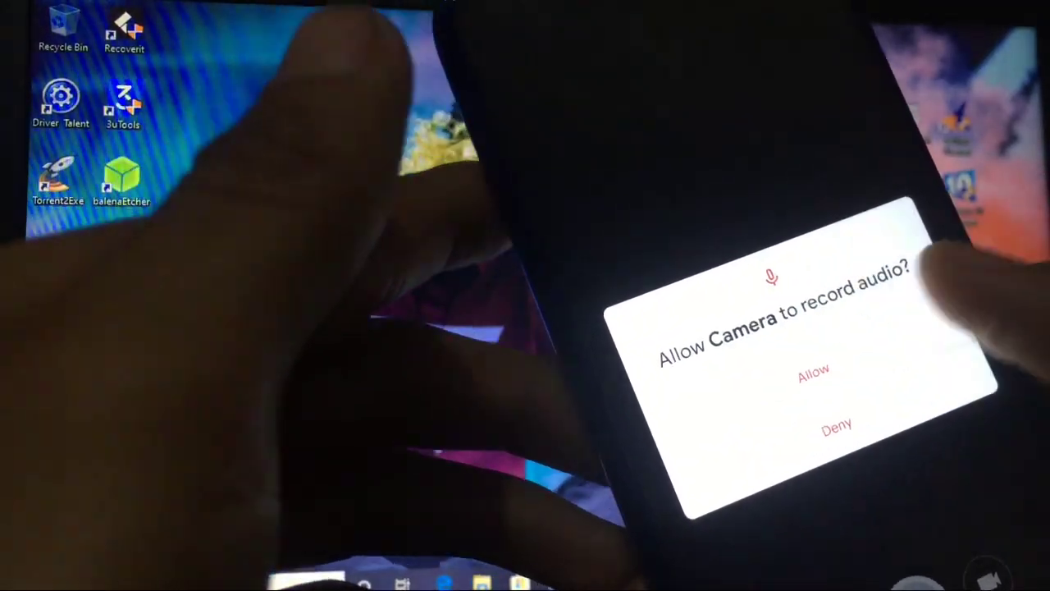
Allow Google Camera to record audio
{"action": "left_click", "coordinate": [813, 368]}
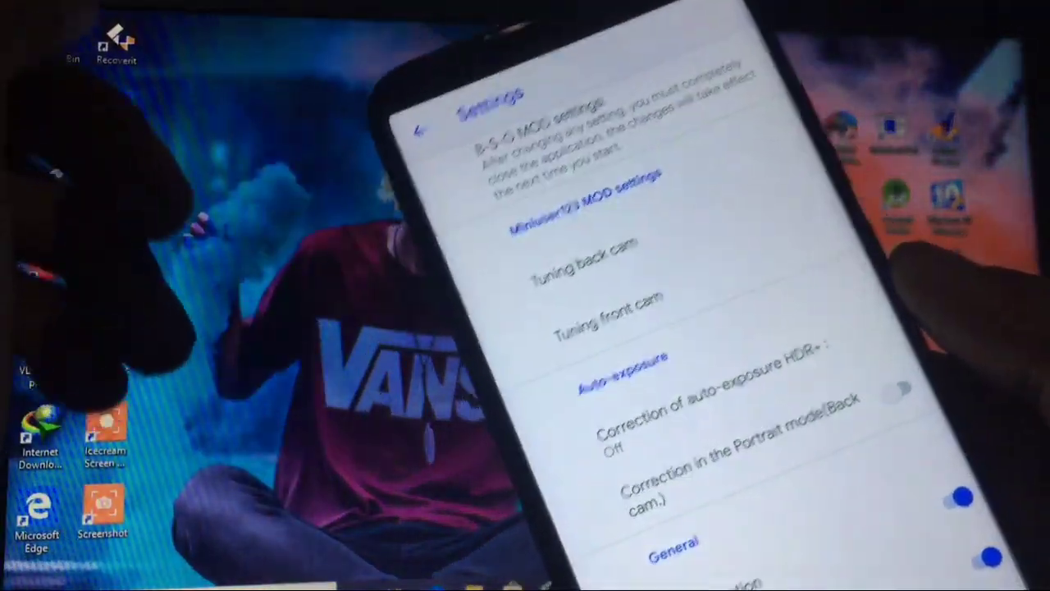
In B-S-G MOD settings, switch on Portrait mode on all models
{"action": "scroll", "scroll_direction": "down", "scroll_amount": 3}
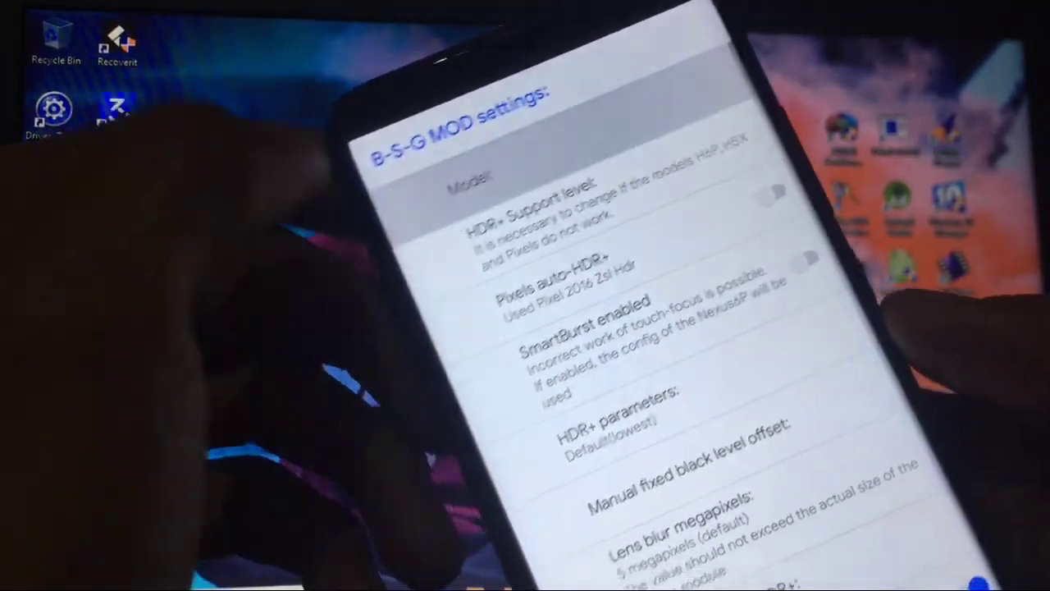
{"action": "left_click", "coordinate": [472, 177]}
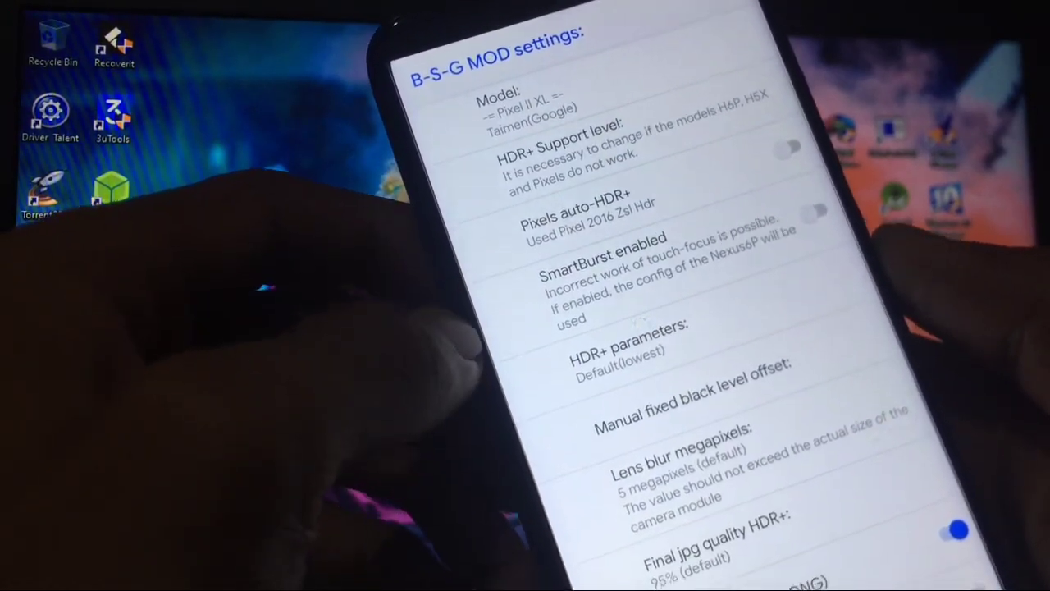
{"action": "scroll", "scroll_direction": "down", "scroll_amount": 3}
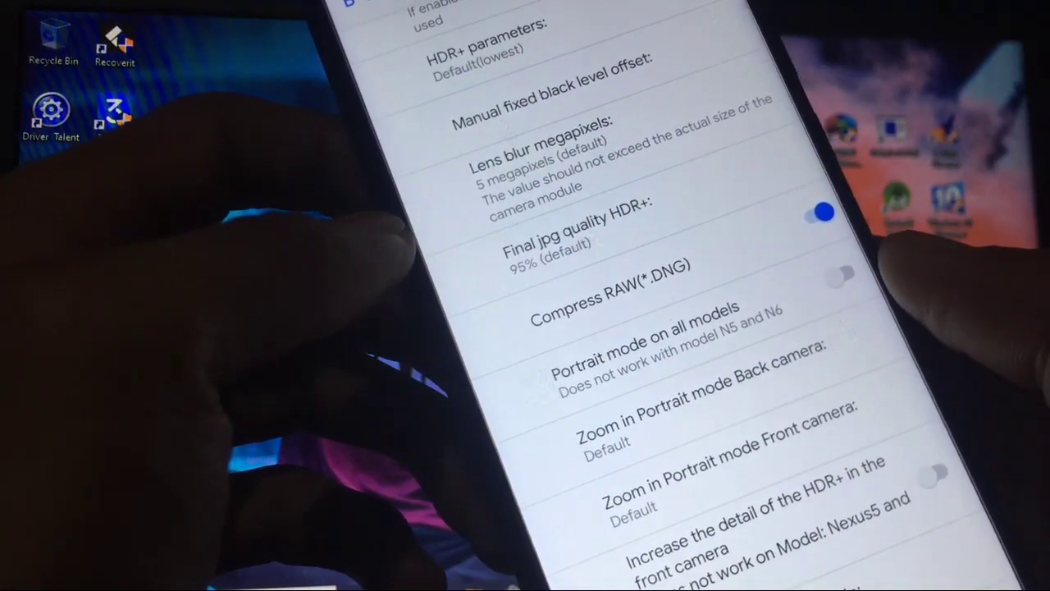
{"action": "left_click", "coordinate": [841, 273]}
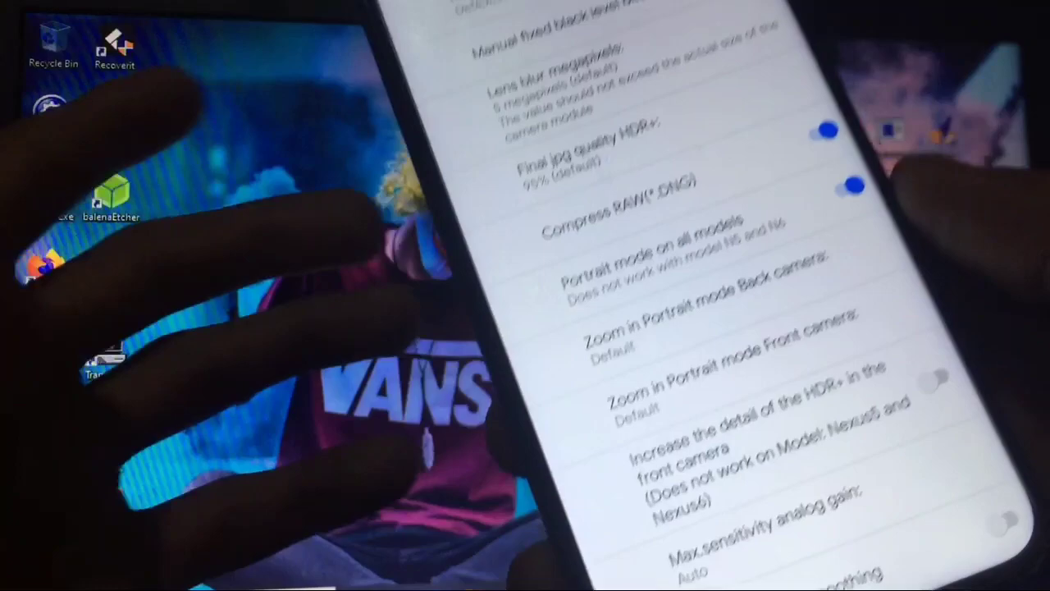
{"action": "scroll", "scroll_direction": "down", "scroll_amount": 3}
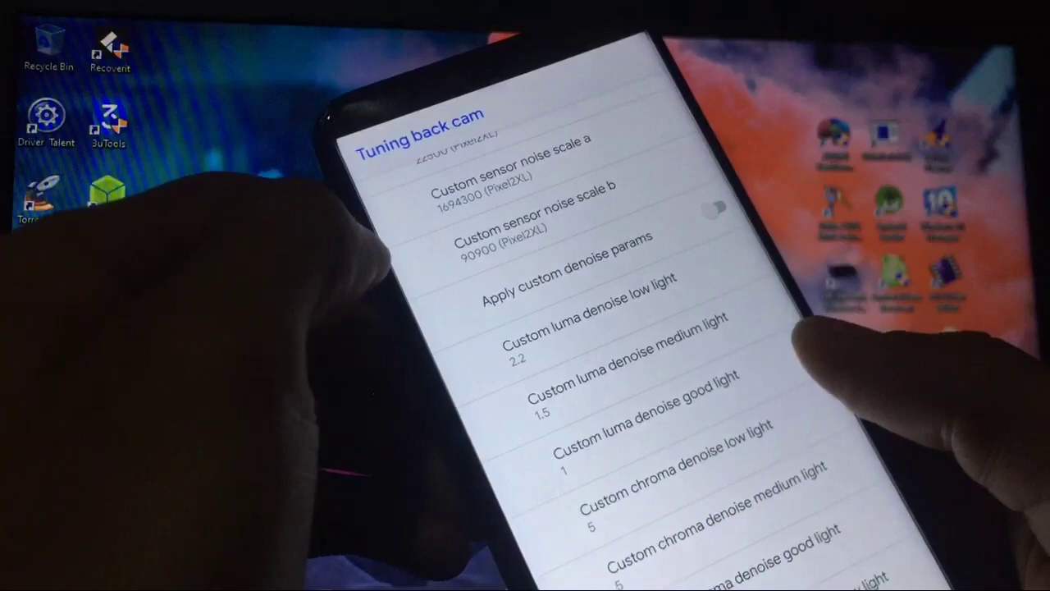
Return to main Settings and scroll to the Photo section with 12.0 MP resolution
{"action": "left_click", "coordinate": [381, 146]}
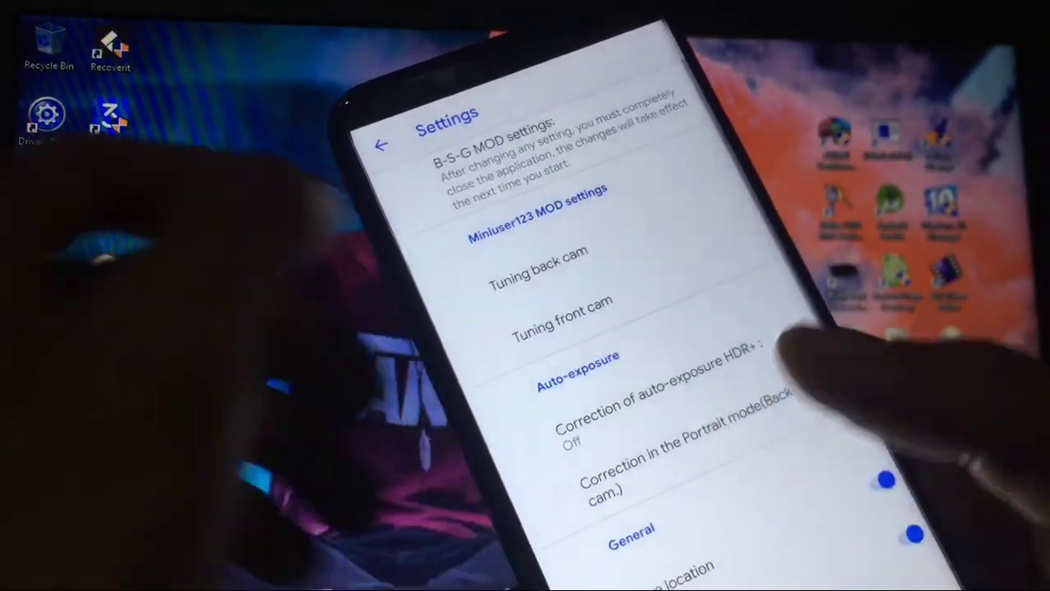
{"action": "scroll", "scroll_direction": "down", "scroll_amount": 3}
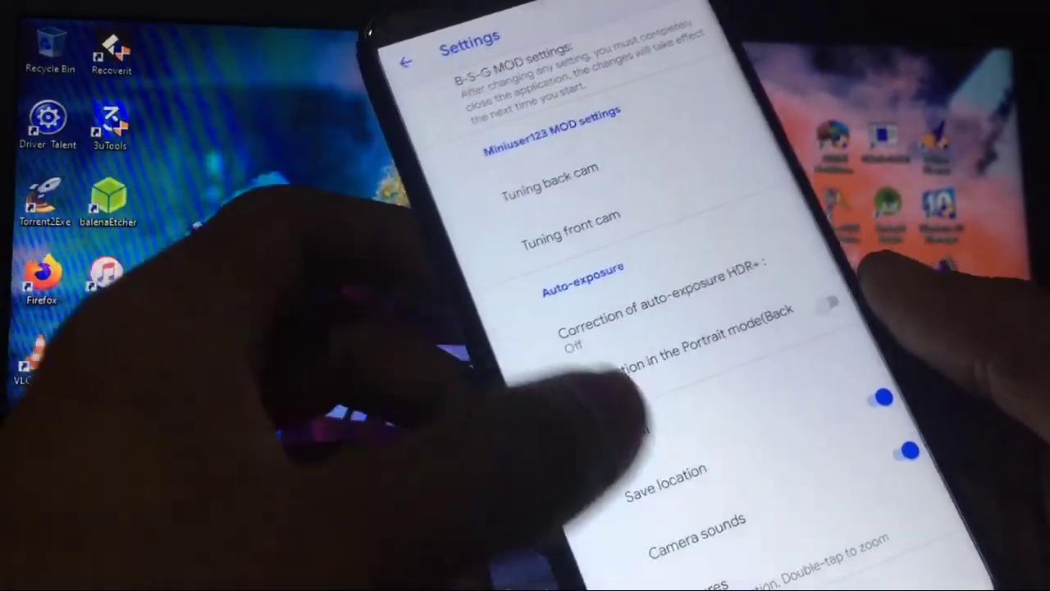
{"action": "scroll", "scroll_direction": "down", "scroll_amount": 3}
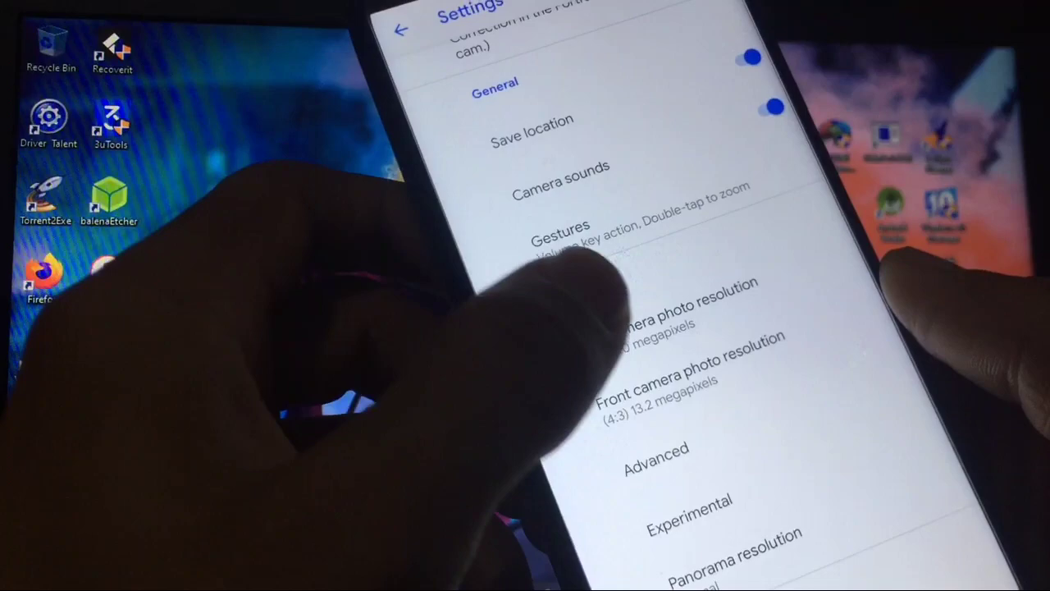
{"action": "left_click", "coordinate": [681, 320]}
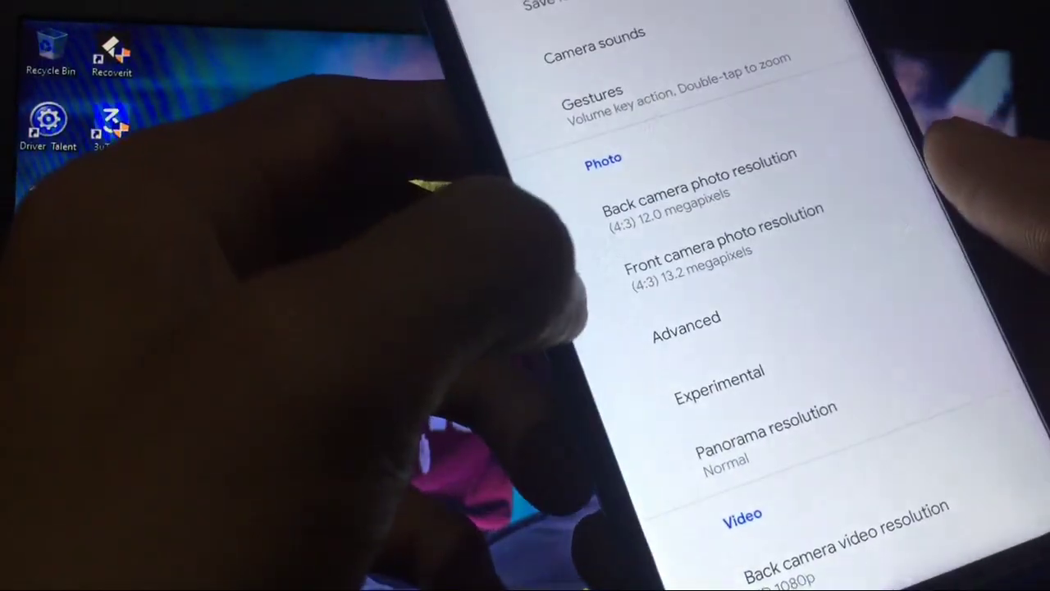
Check the Advanced photo settings and return to the main settings list
{"action": "left_click", "coordinate": [686, 318]}
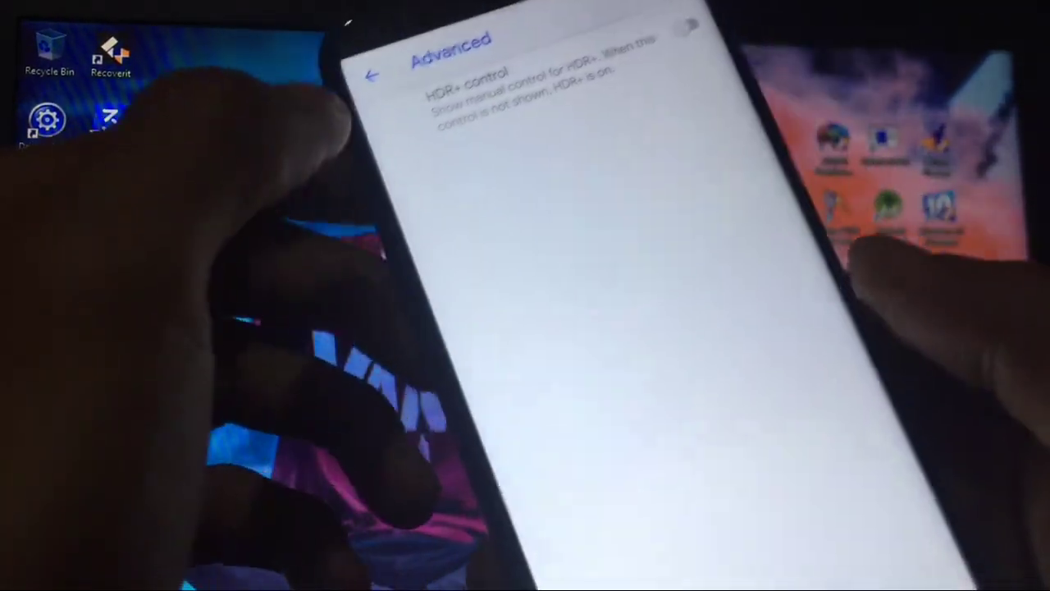
{"action": "left_click", "coordinate": [374, 76]}
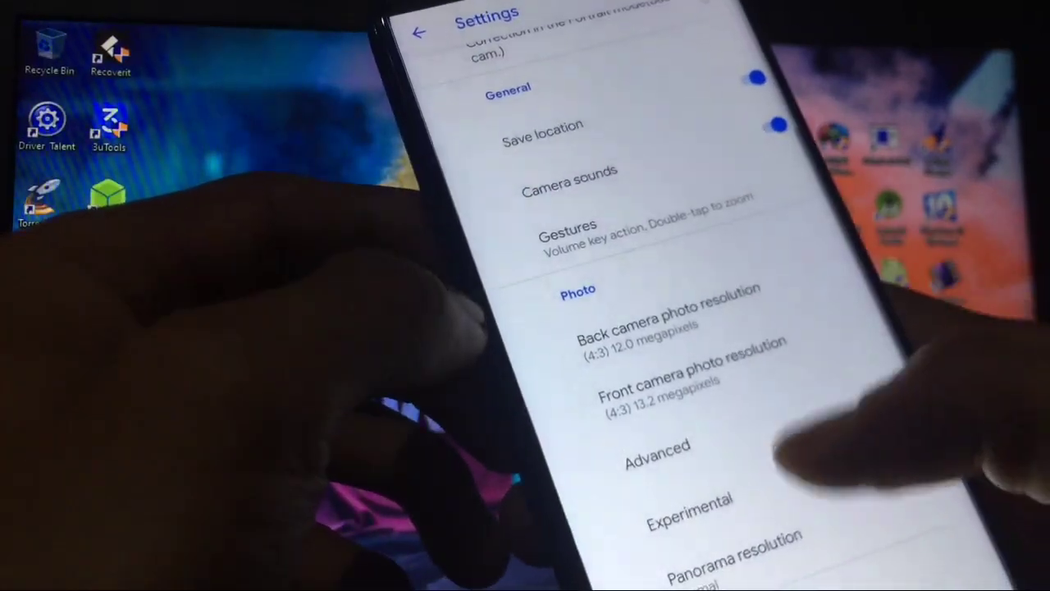
{"action": "scroll", "scroll_direction": "down", "scroll_amount": 3}
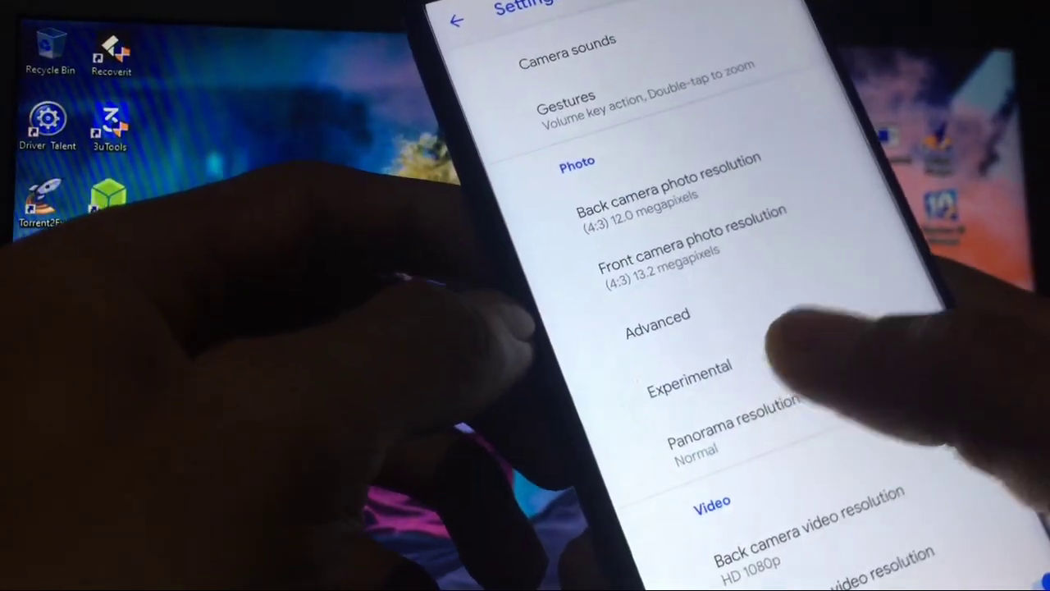
Open Experimental settings and browse the developer list of camera flags
{"action": "left_click", "coordinate": [689, 366]}
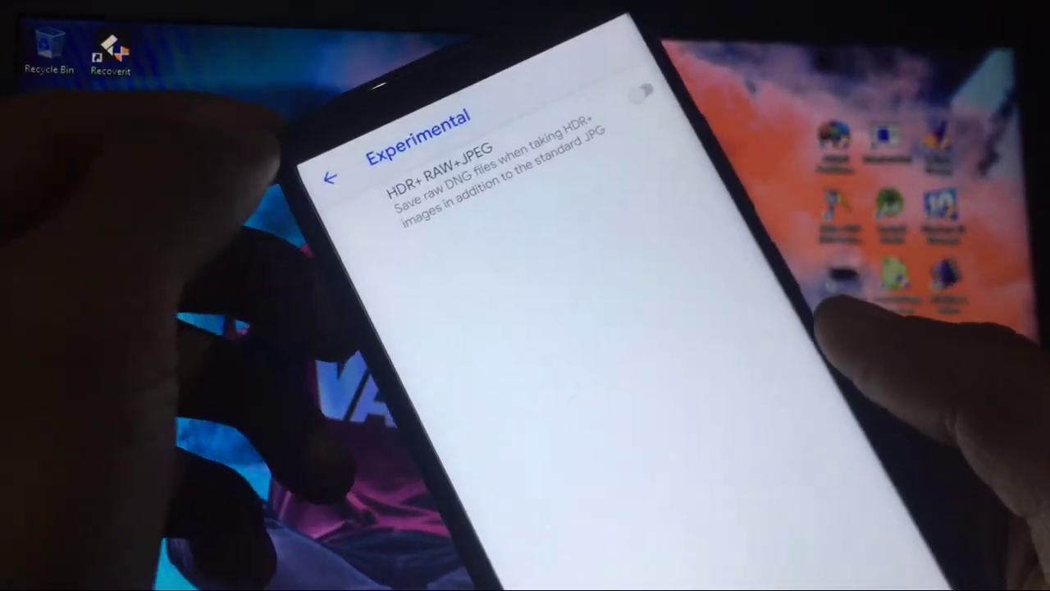
{"action": "left_click", "coordinate": [330, 178]}
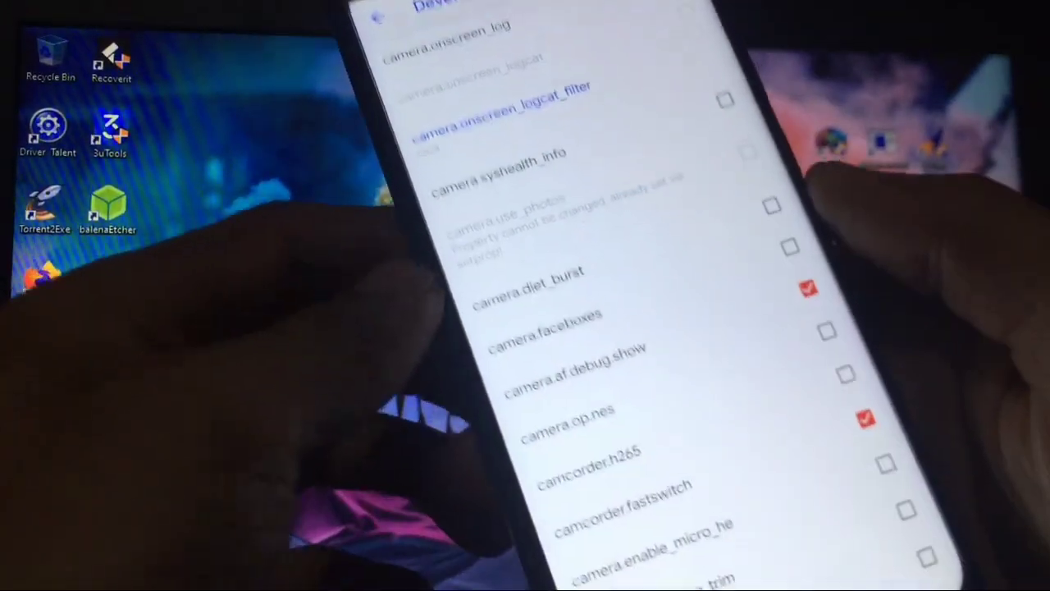
{"action": "scroll", "scroll_direction": "down", "scroll_amount": 3}
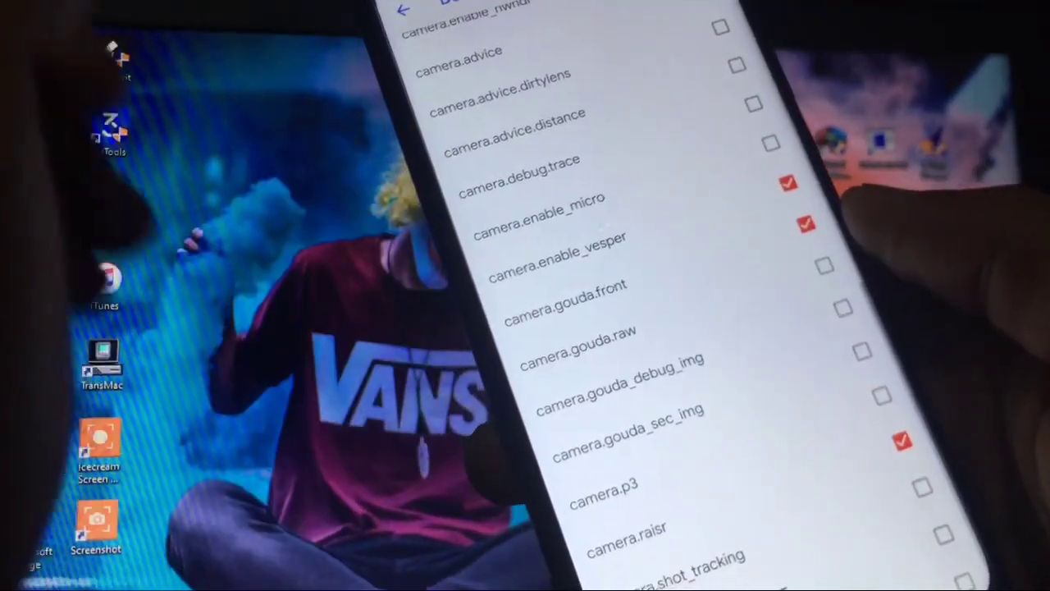